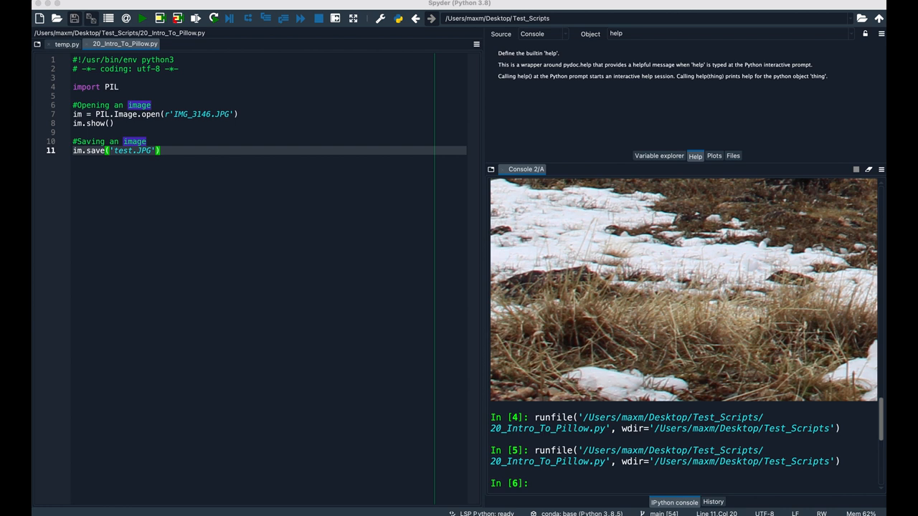
Add a '#Converting images' comment heading the PNG-to-RGB JPG conversion block.
type("#Converting images")
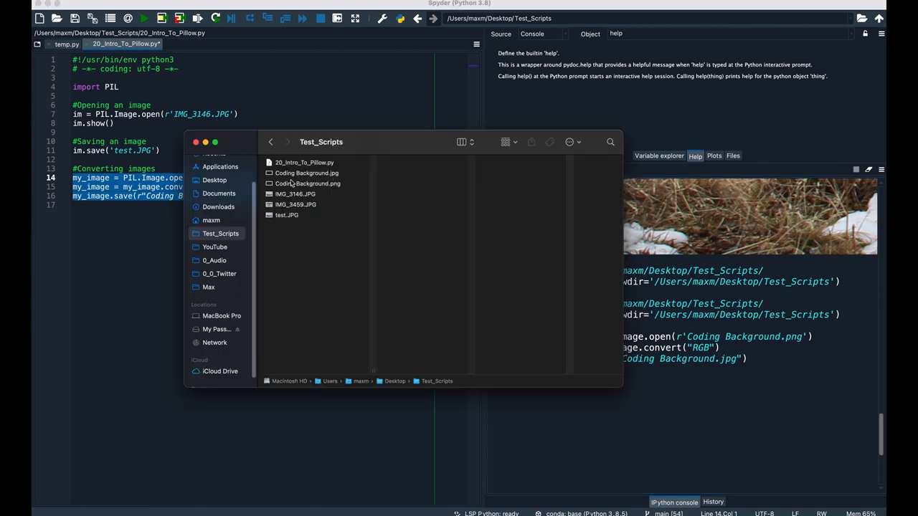
Add resize((1280,720)) and thumbnail code for desired width 1000 and height 600.
double_click(306, 173)
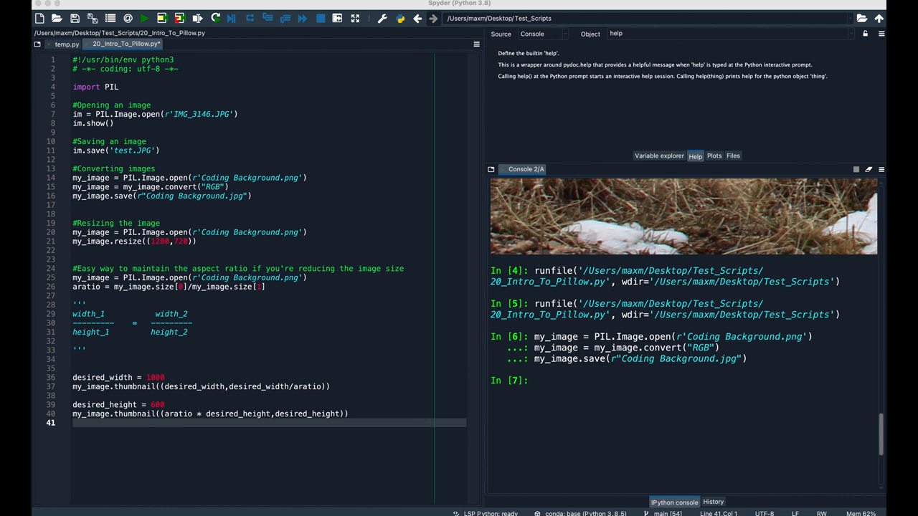
Run the aspect-ratio lines and display height 1055 and aratio 1.8199 in the console.
left_click(190, 314)
type("my_image.size[0]")
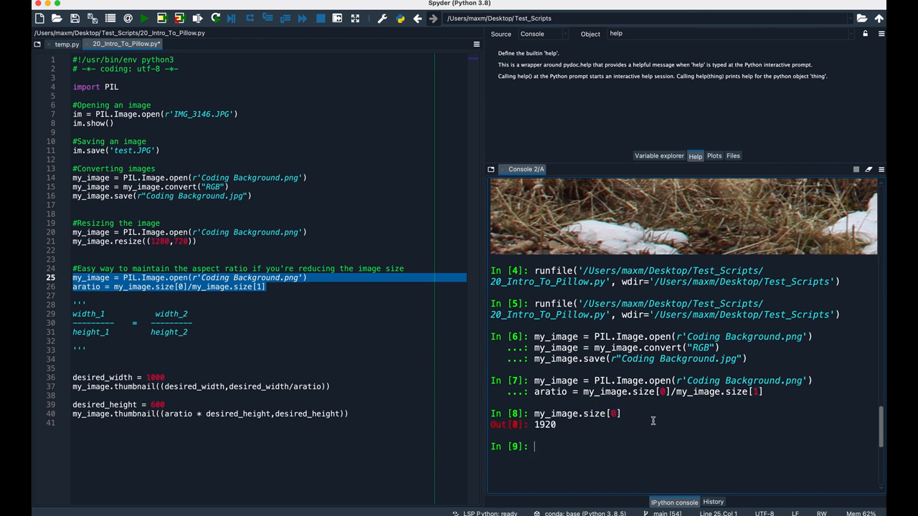
key("Return")
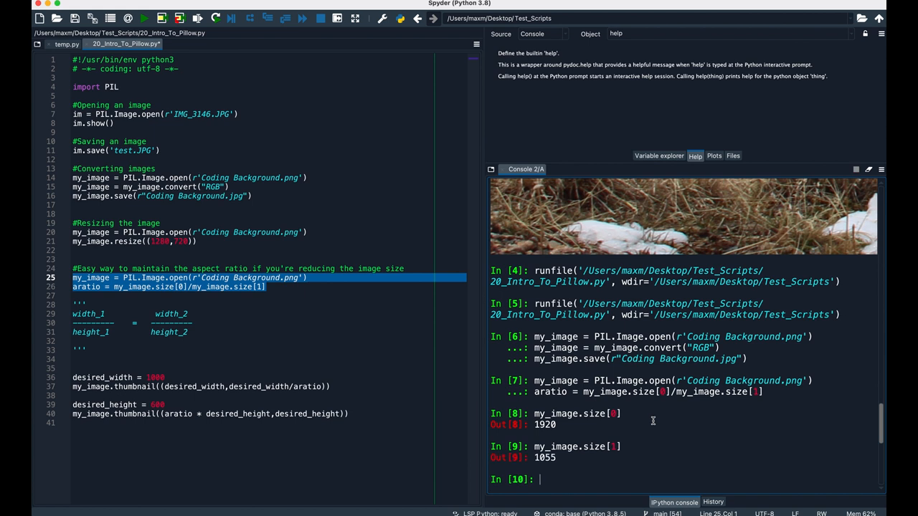
mouse_move(590, 406)
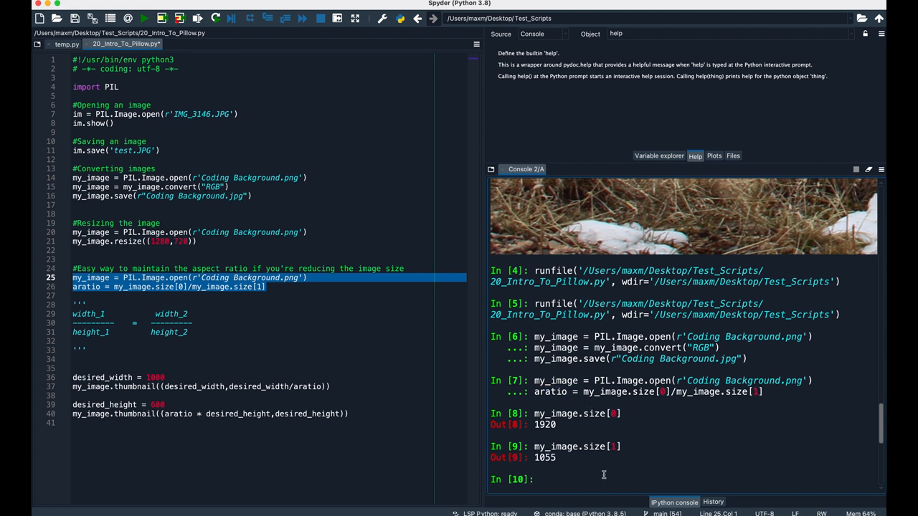
key("Return")
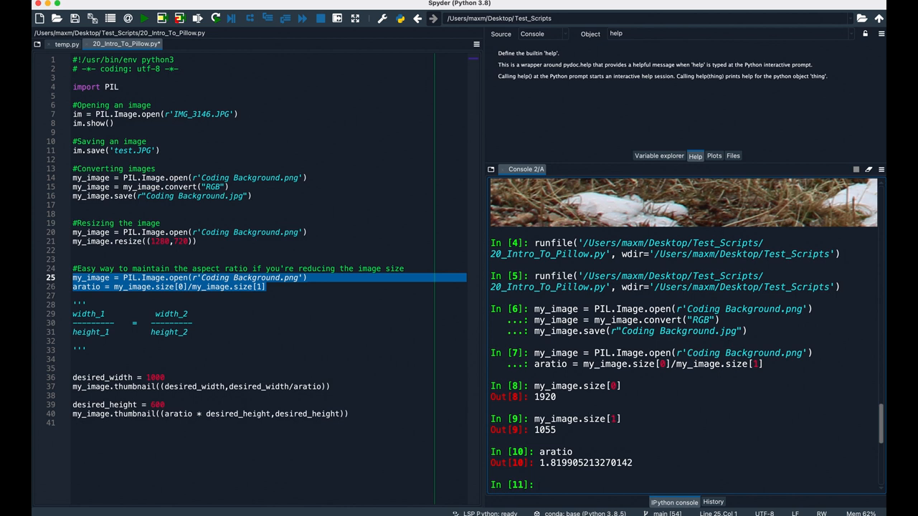
Check my_image.size after thumbnailing, getting (1091, 599) for height 600.
left_click(93, 304)
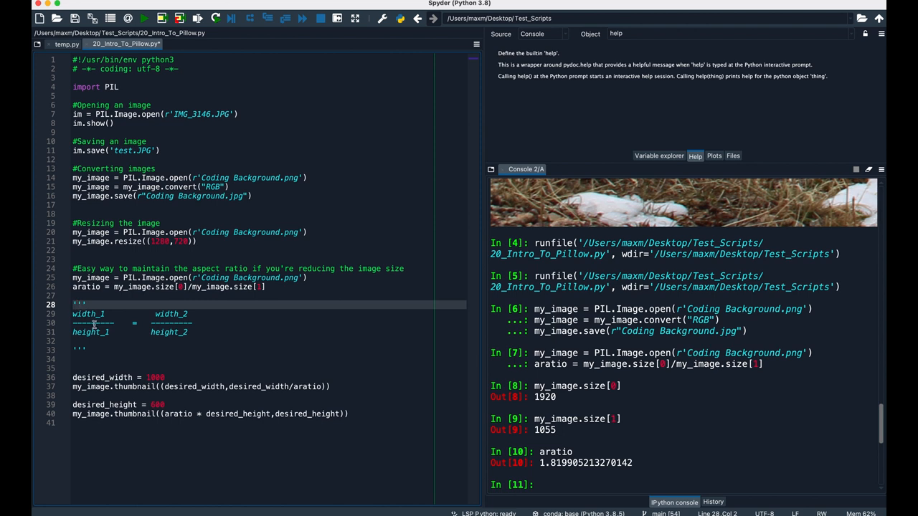
mouse_move(134, 363)
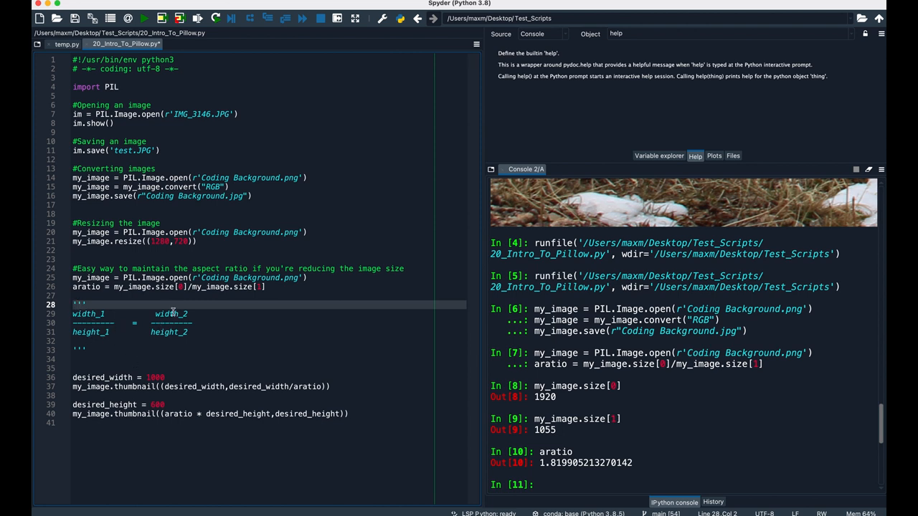
mouse_move(187, 337)
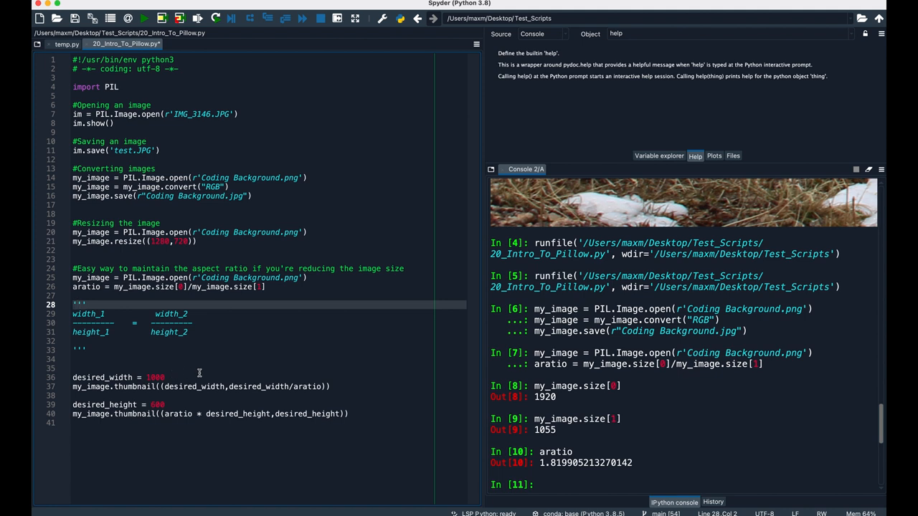
mouse_move(381, 375)
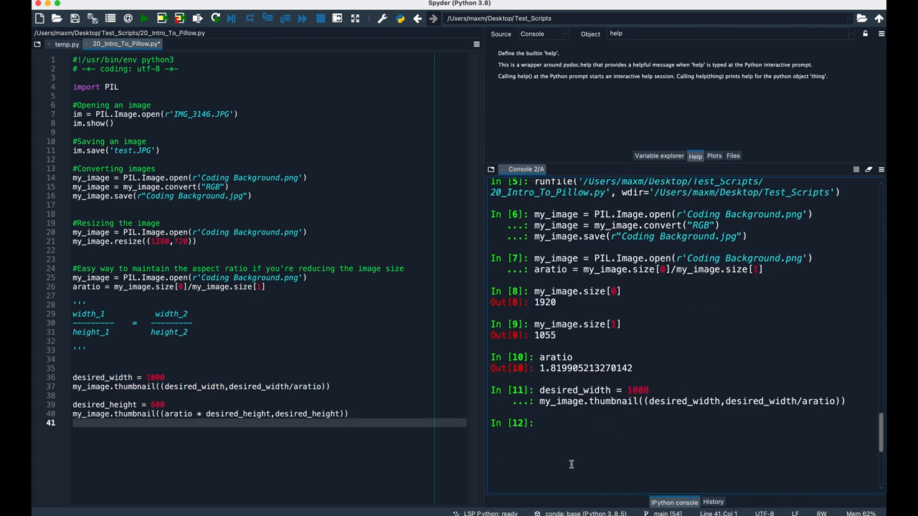
type("my_image.size")
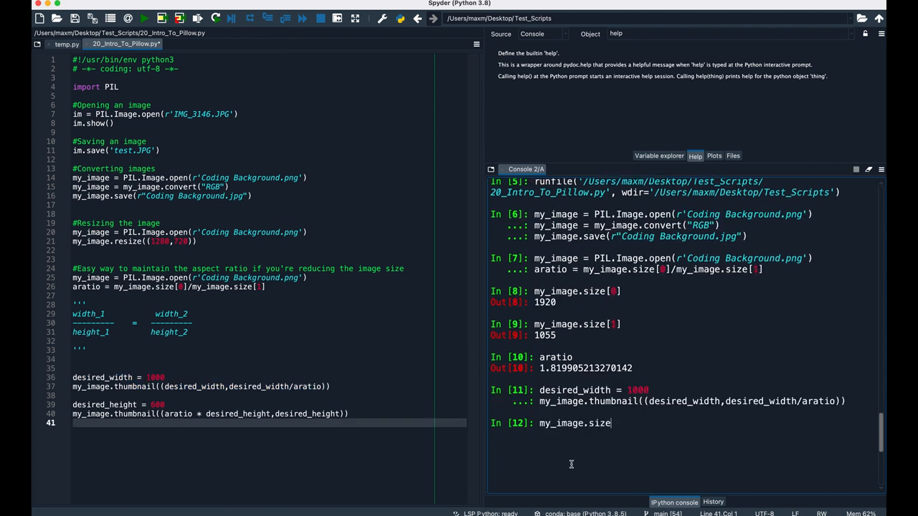
key("Return")
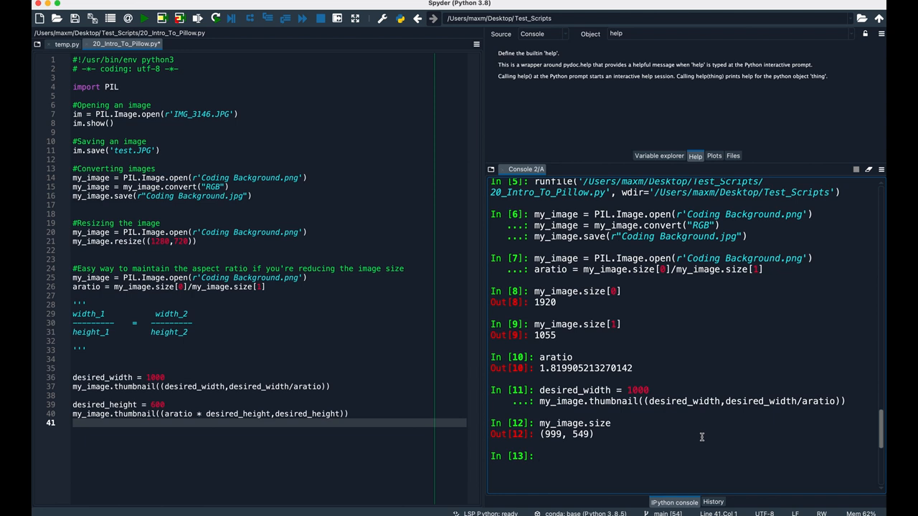
left_click(541, 455)
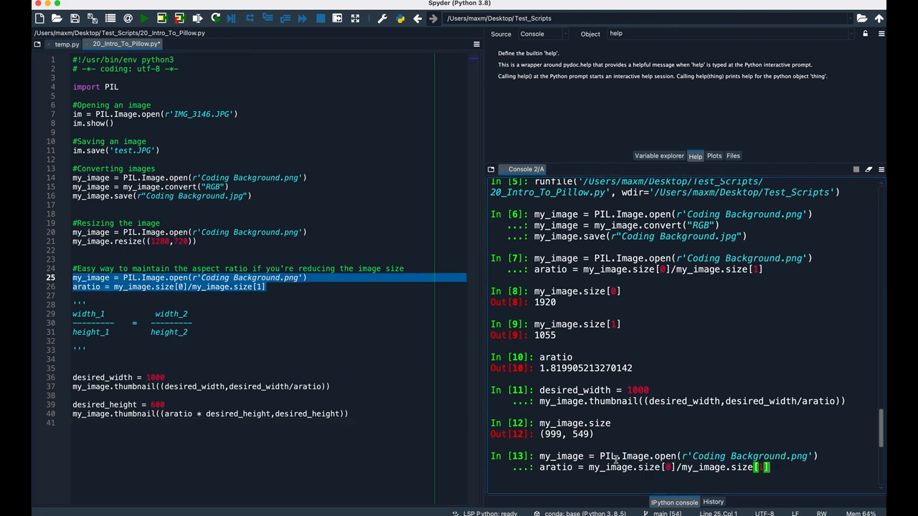
scroll("down", 3)
type("my_image.size")
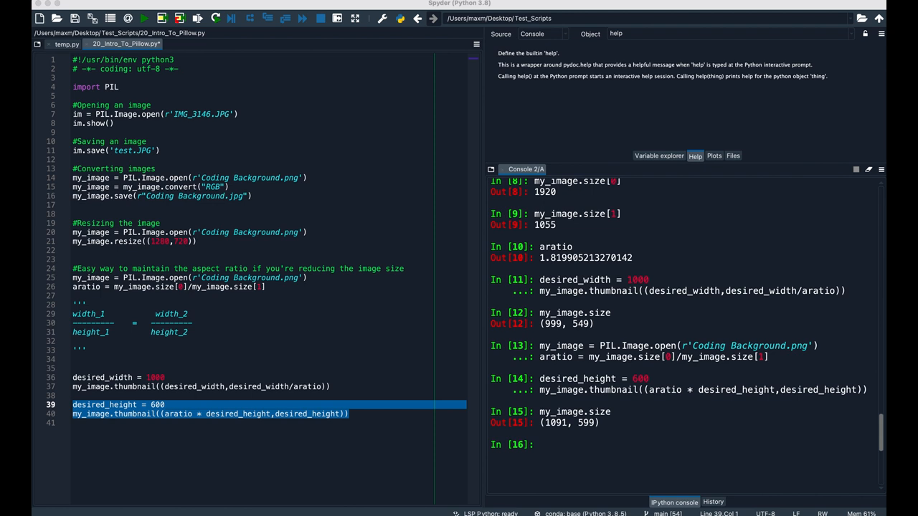
scroll("down", 3)
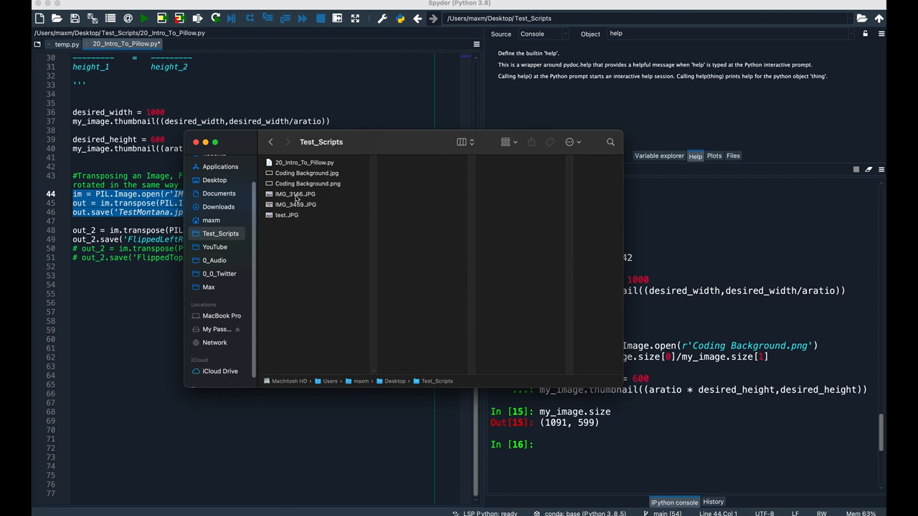
Open the Test_Scripts folder in Finder to find TestMontana.jpg.
double_click(295, 194)
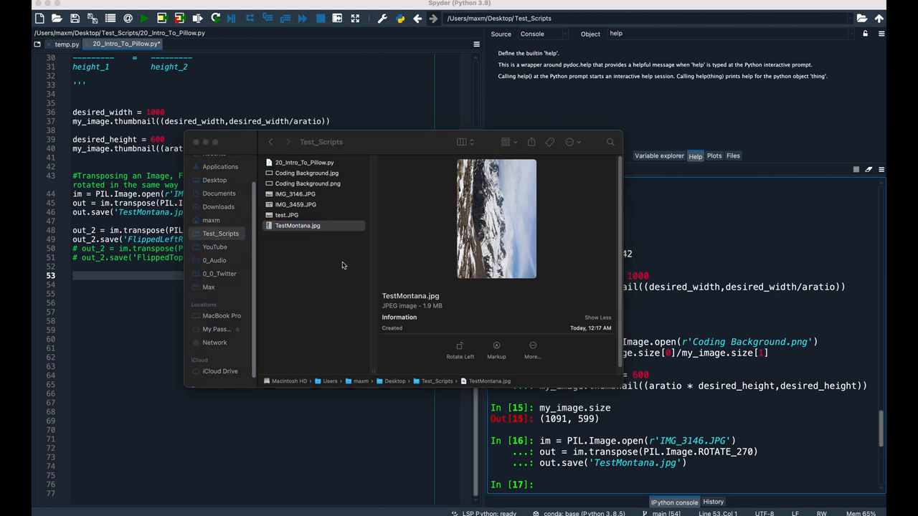
View TestMontana.jpg in Preview, then close the flipped image preview.
double_click(297, 225)
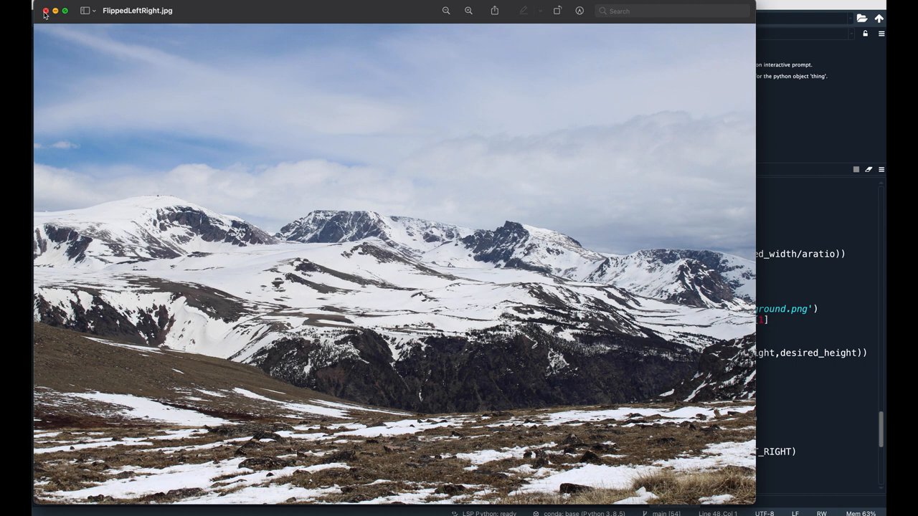
left_click(45, 11)
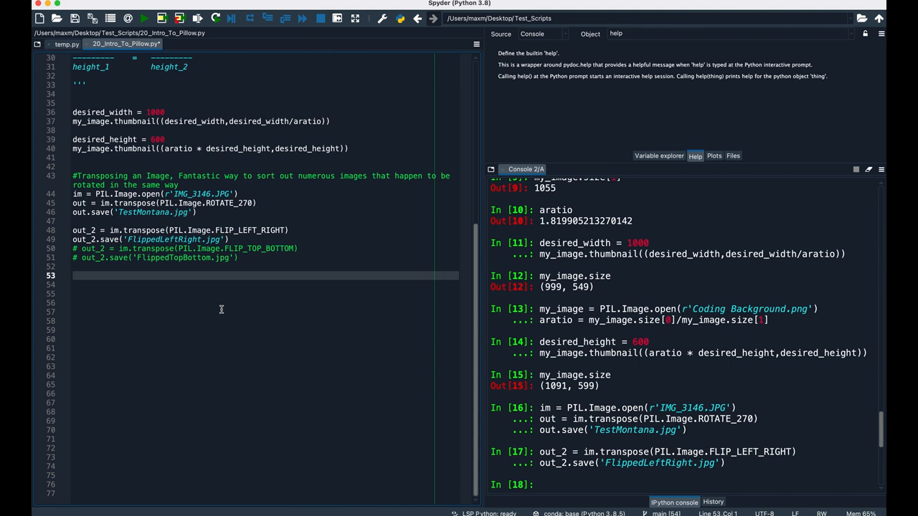
mouse_move(246, 241)
type("im.convert(\"RGBA\").save('RGBA.jpg")
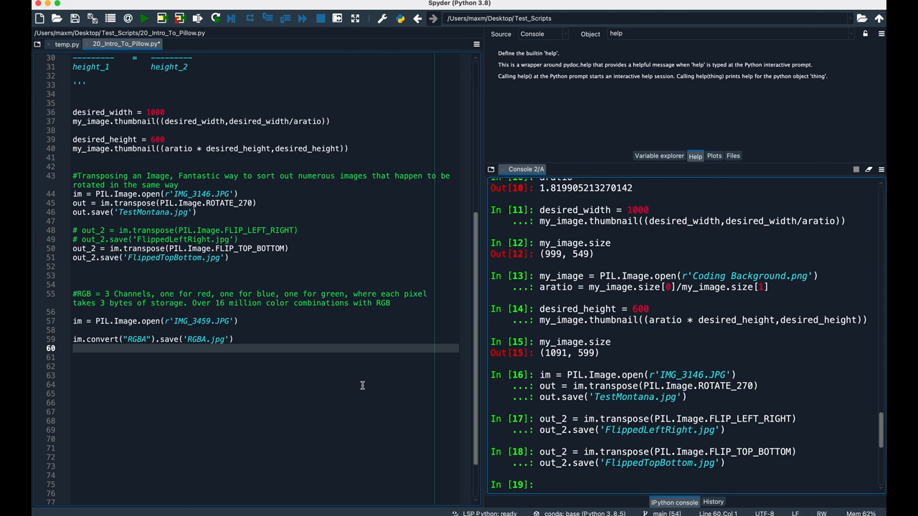
Add a '#Grayscale' comment for the color-mode conversion code.
type("#Grayscale")
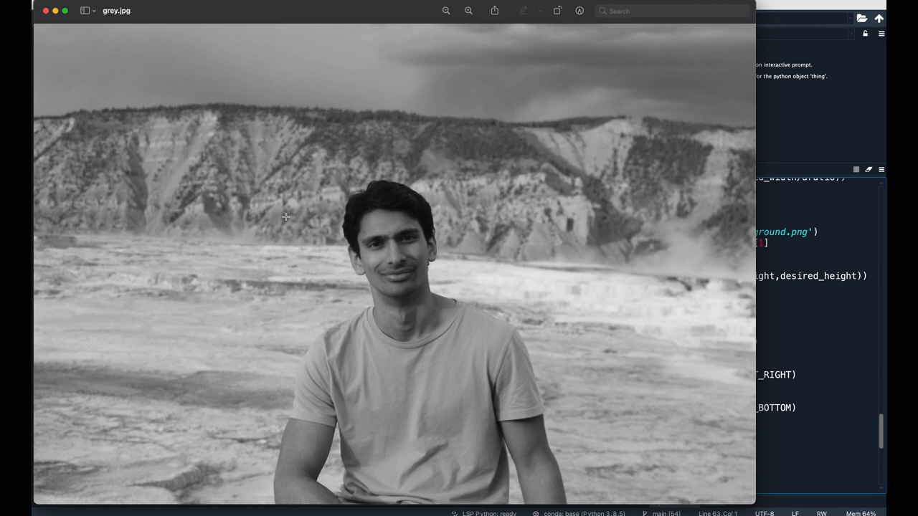
mouse_move(270, 209)
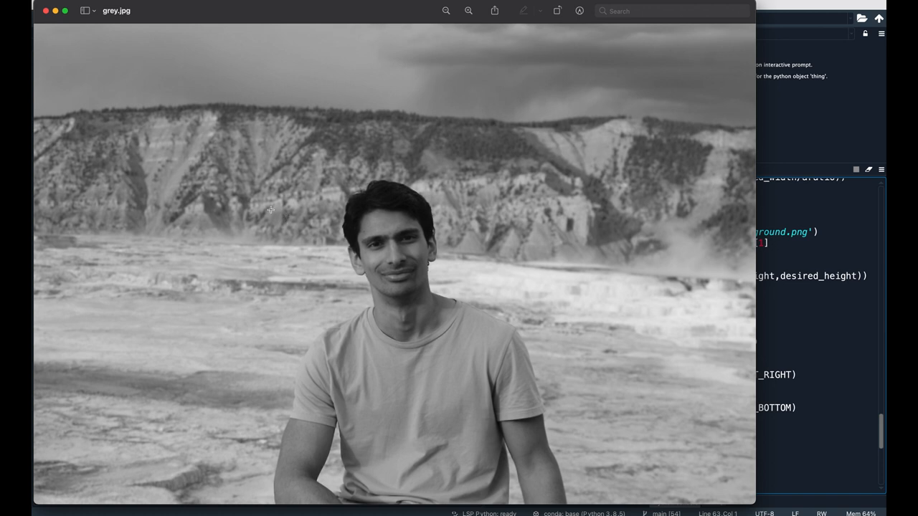
mouse_move(335, 265)
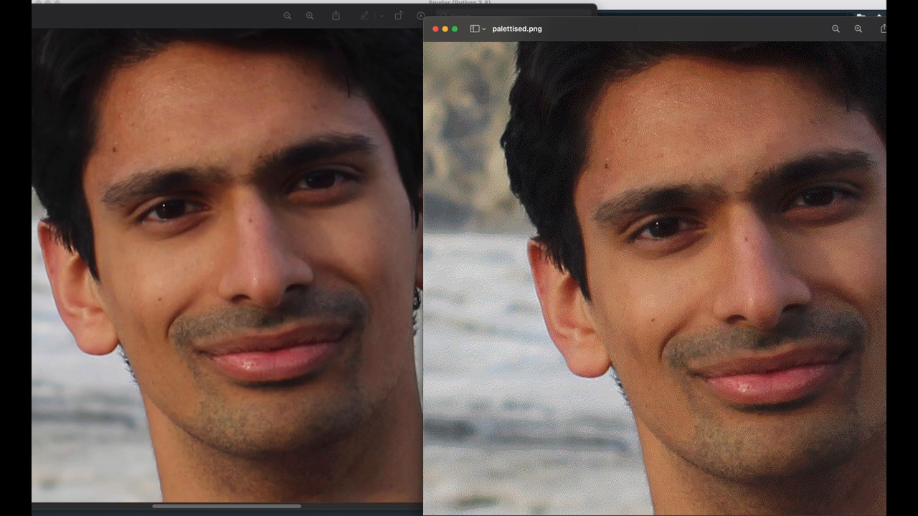
mouse_move(843, 257)
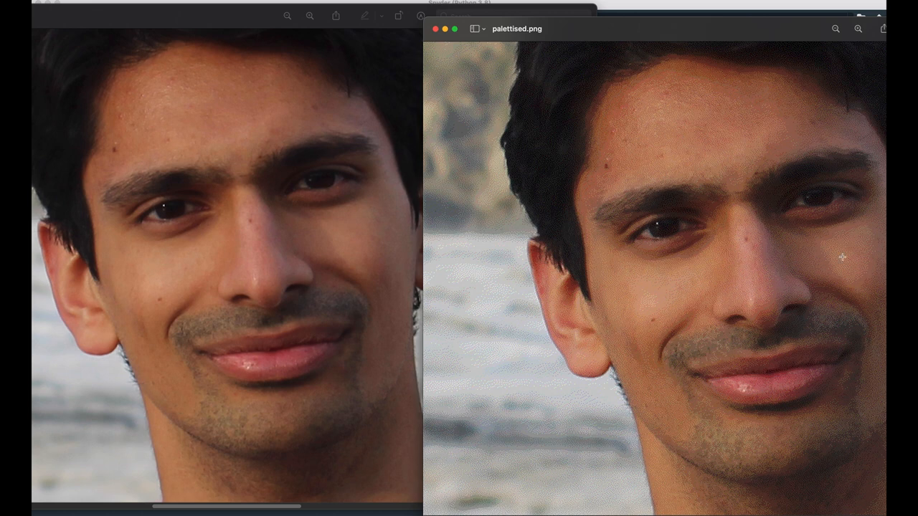